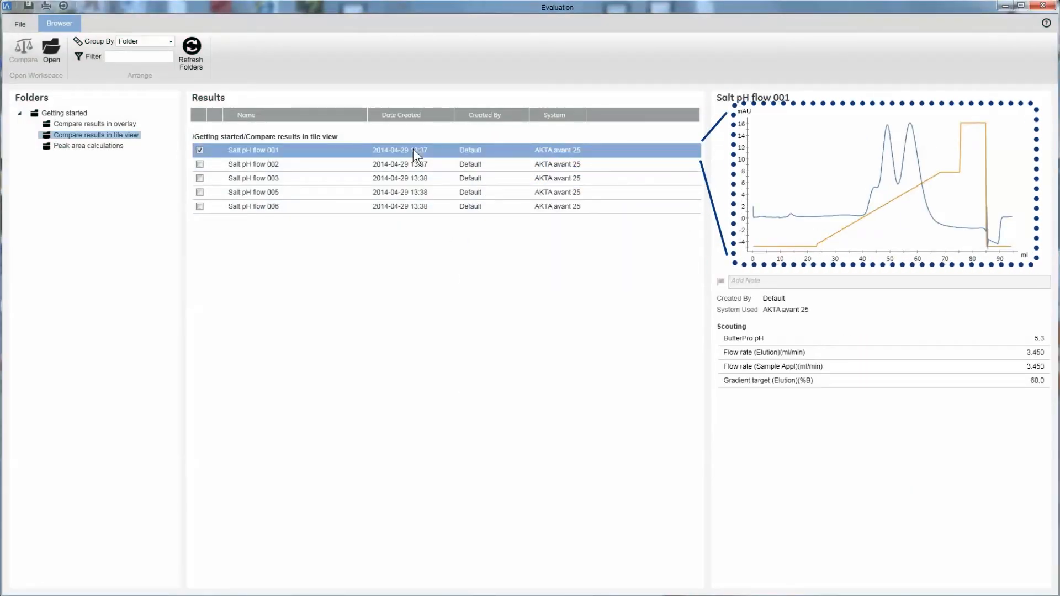
Select all five Salt pH flow results and open them together as one comparison.
{"action": "left_click", "coordinate": [253, 207]}
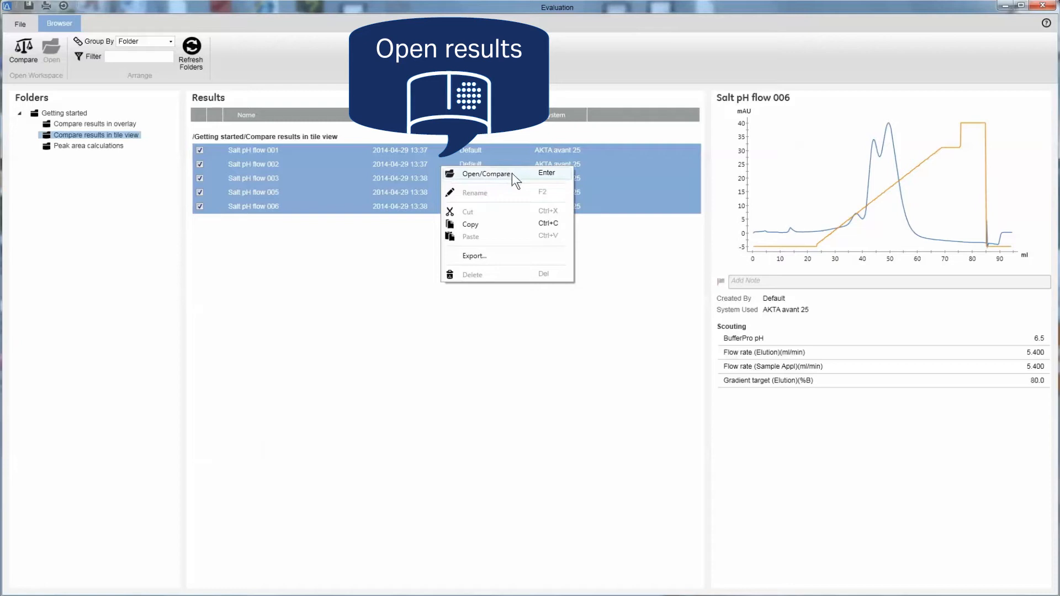
{"action": "left_click", "coordinate": [486, 173]}
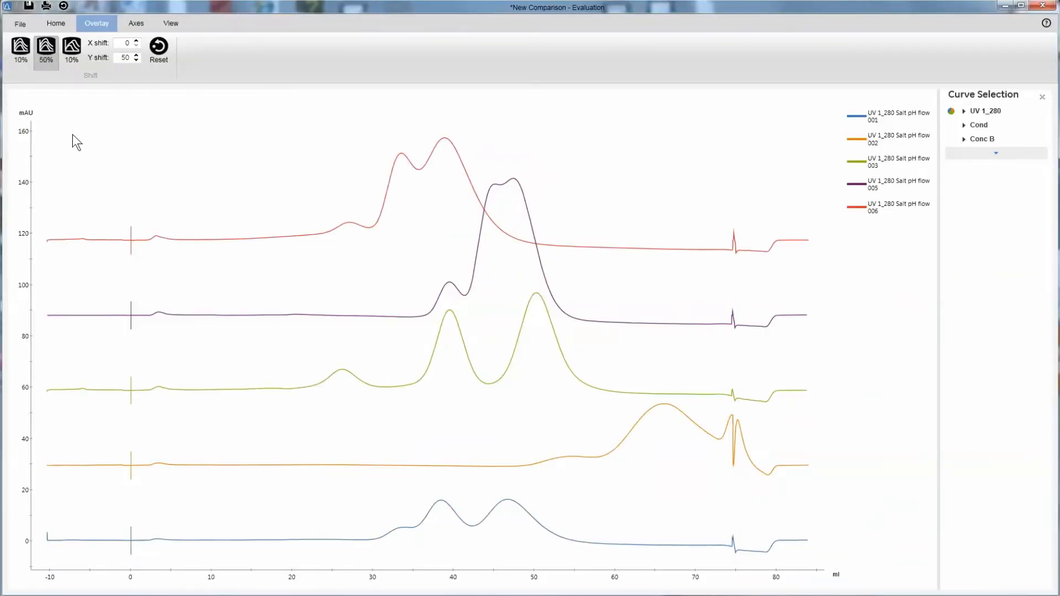
Bring up the comparison's legend display settings from the View ribbon.
{"action": "left_click", "coordinate": [171, 23]}
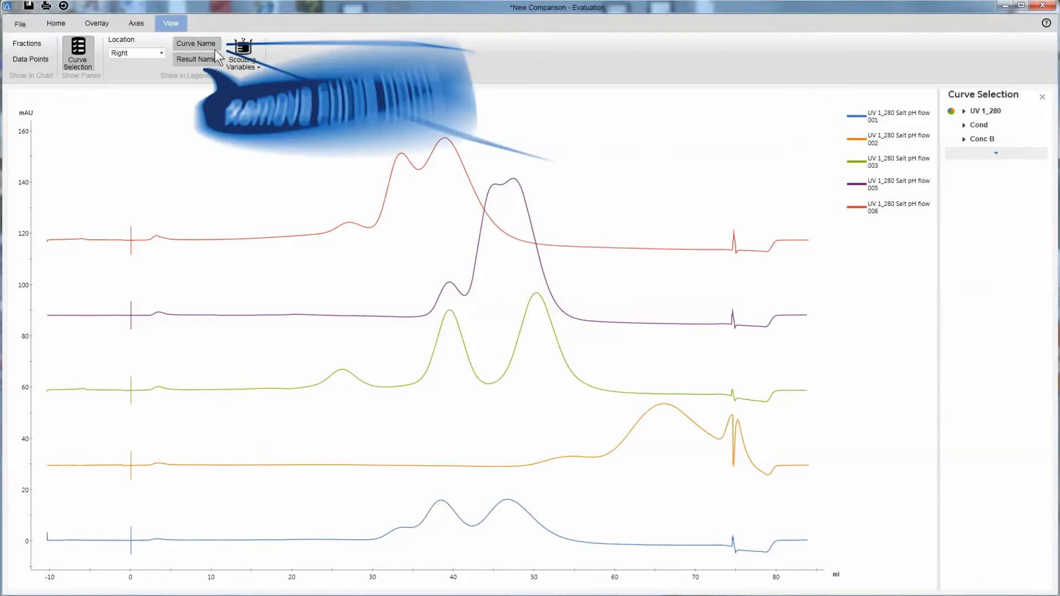
Make the legend show BufferPro pH, elution flow rate and gradient target instead of curve name.
{"action": "left_click", "coordinate": [196, 43]}
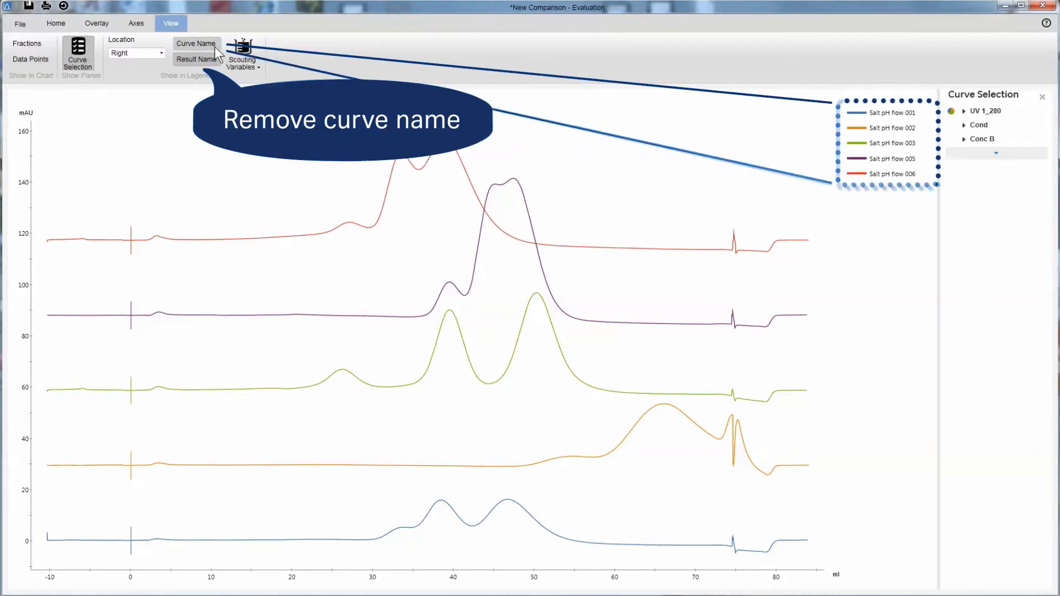
{"action": "left_click", "coordinate": [196, 43]}
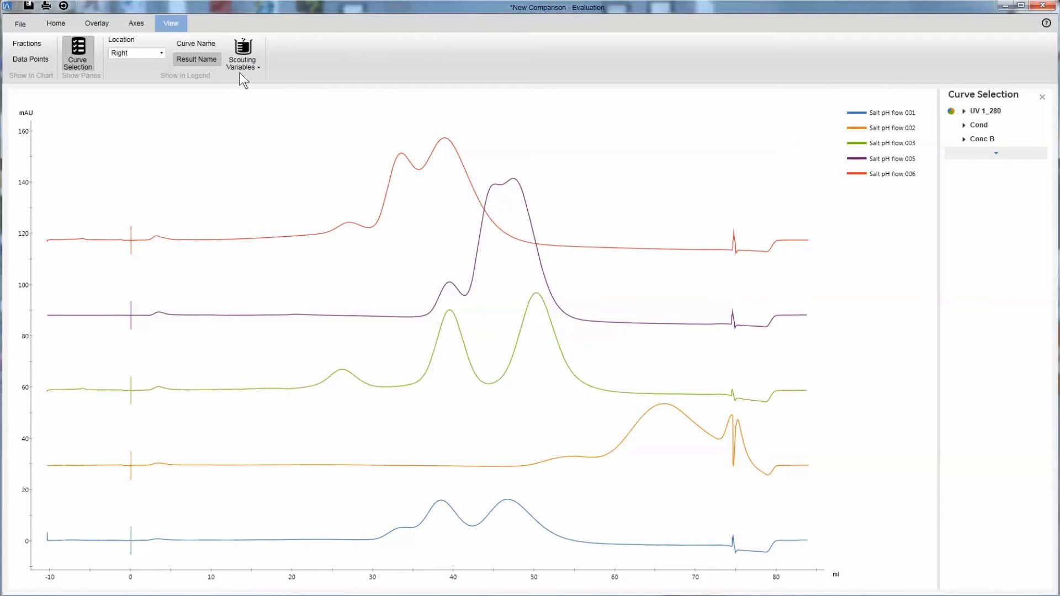
{"action": "left_click", "coordinate": [242, 51]}
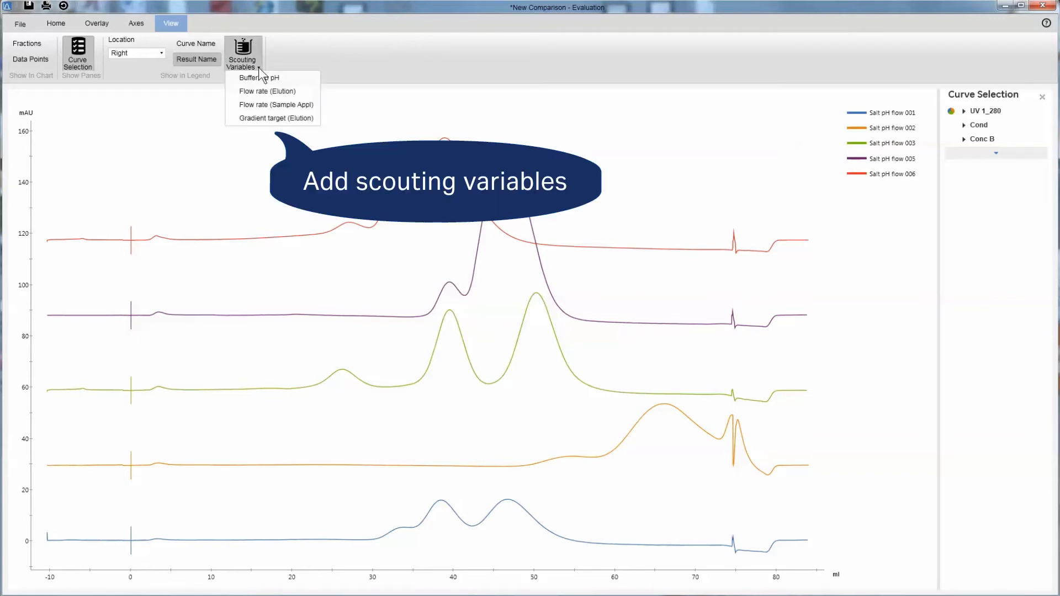
{"action": "left_click", "coordinate": [263, 77]}
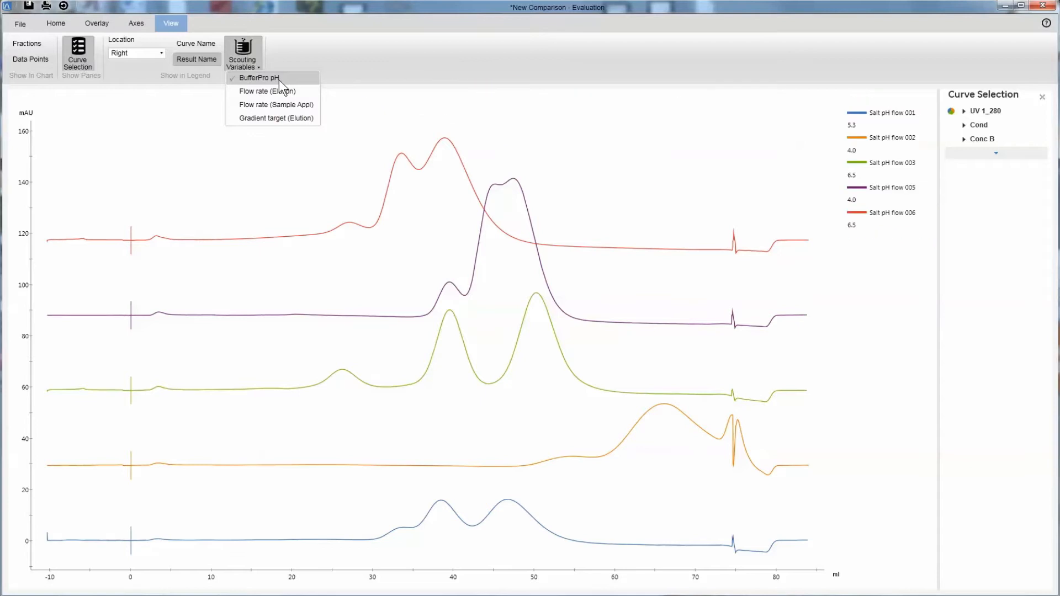
{"action": "left_click", "coordinate": [270, 91]}
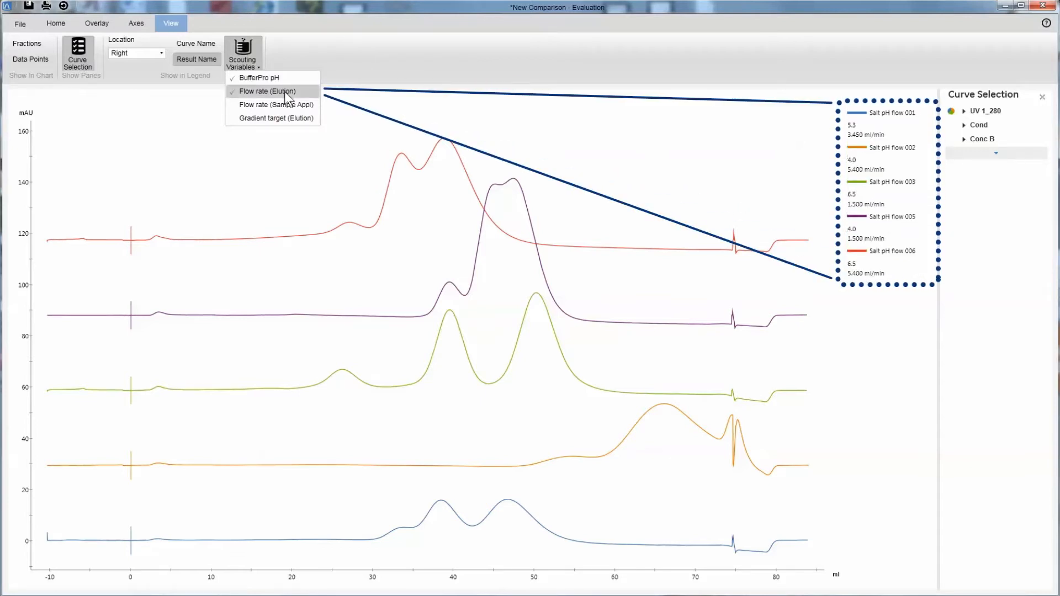
{"action": "left_click", "coordinate": [286, 118]}
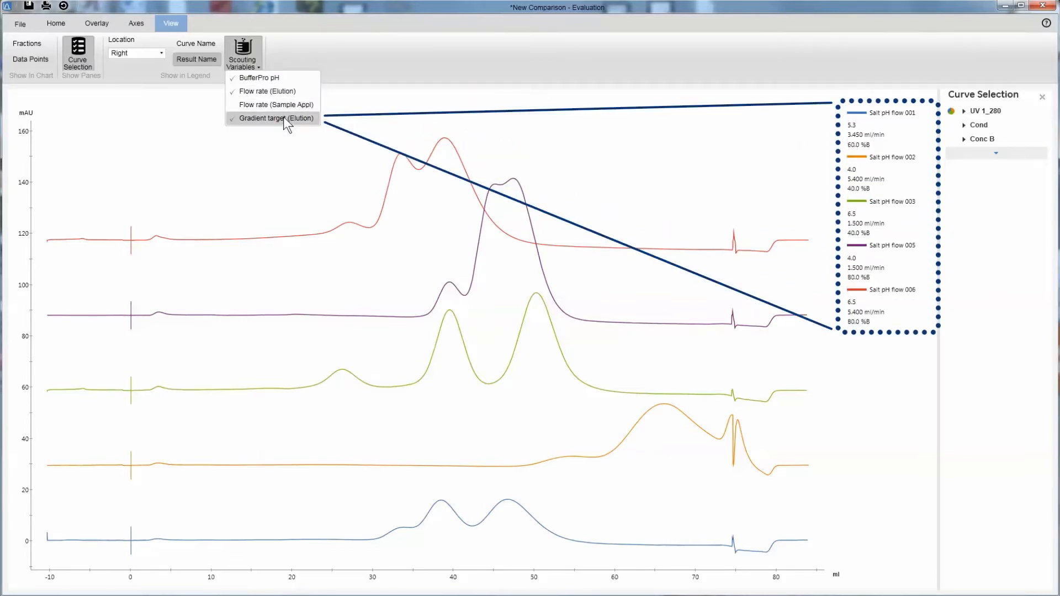
{"action": "left_click", "coordinate": [270, 118]}
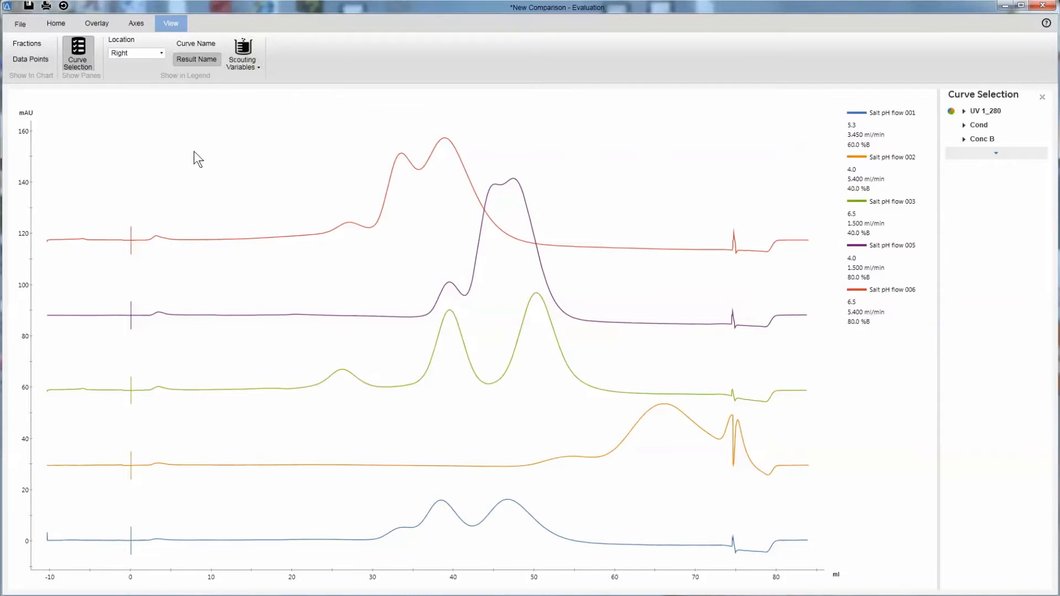
{"action": "left_click", "coordinate": [56, 23]}
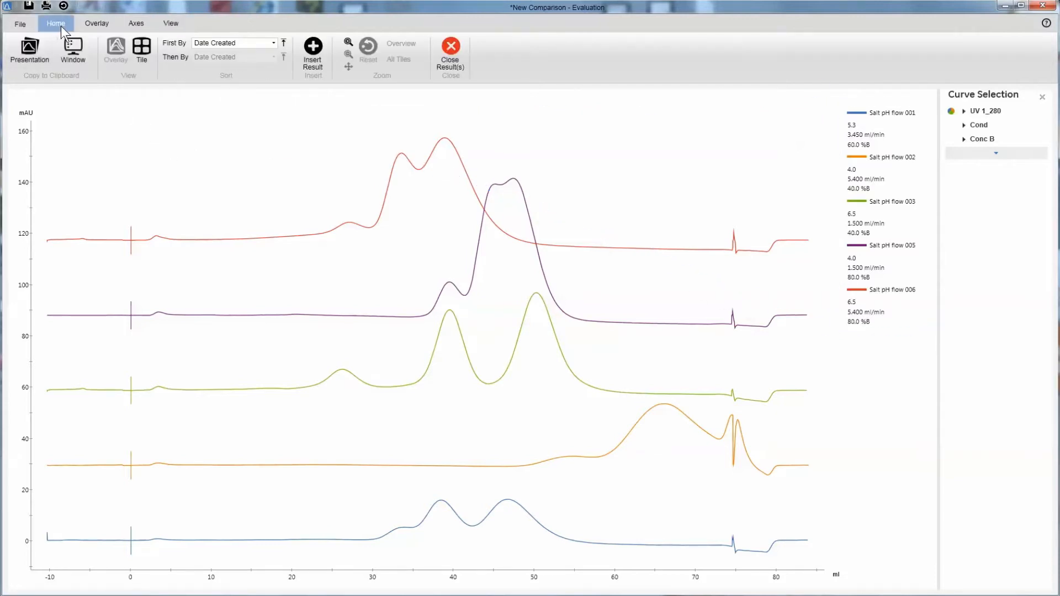
{"action": "mouse_move", "coordinate": [142, 45]}
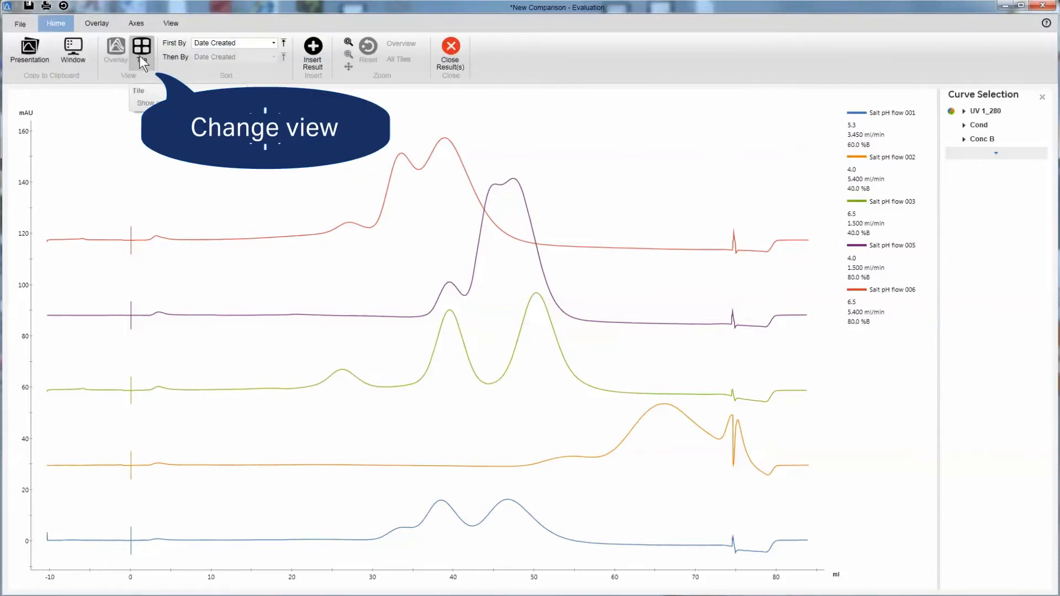
Switch the comparison to Tile view so each run gets its own chart.
{"action": "left_click", "coordinate": [141, 45]}
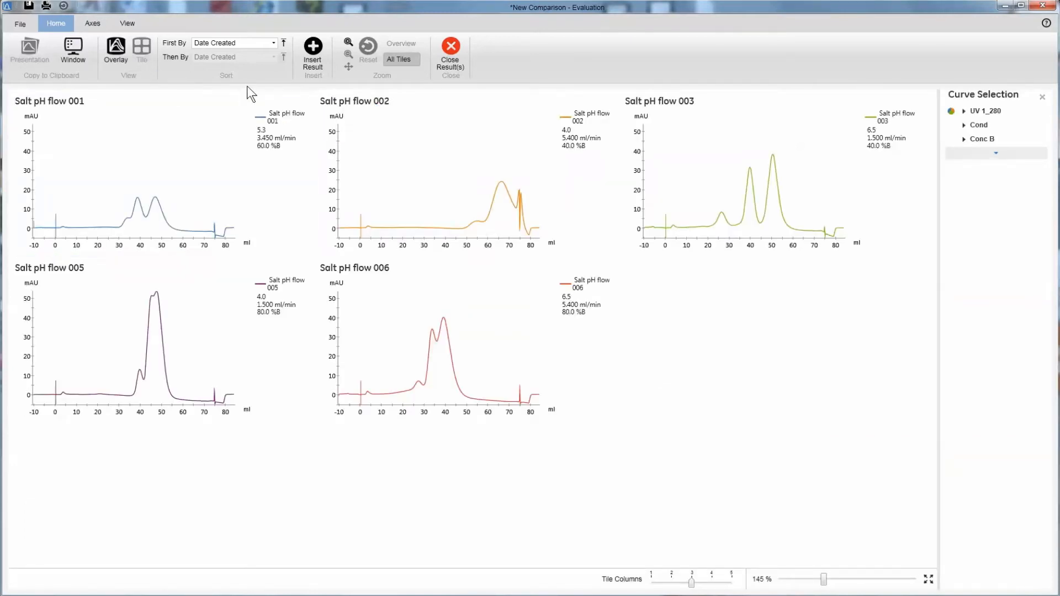
{"action": "left_click", "coordinate": [273, 42]}
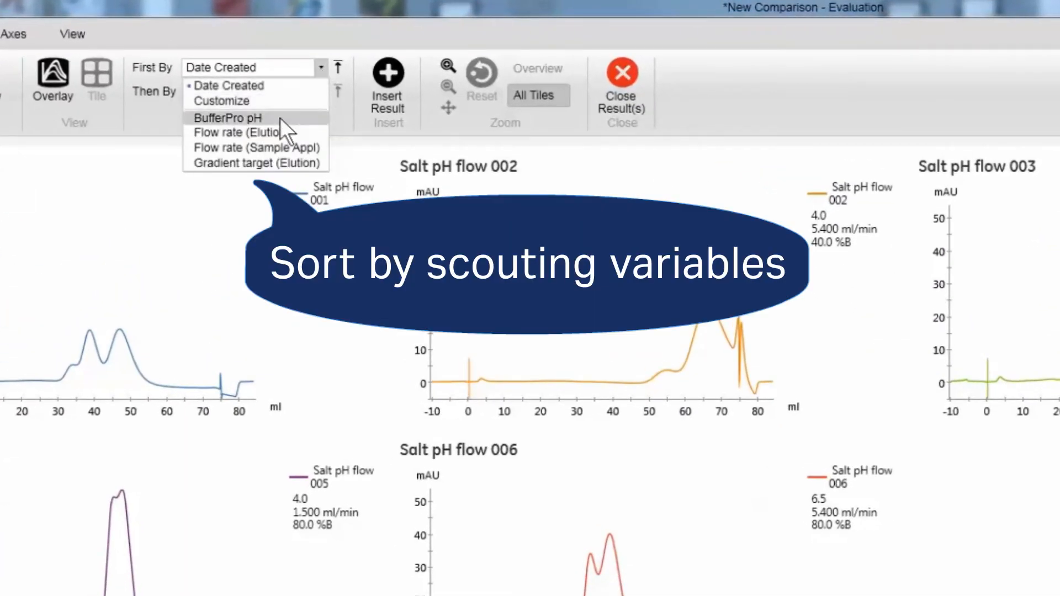
Sort the tiles first by BufferPro pH, then by elution flow rate, fitted to the window.
{"action": "left_click", "coordinate": [227, 117]}
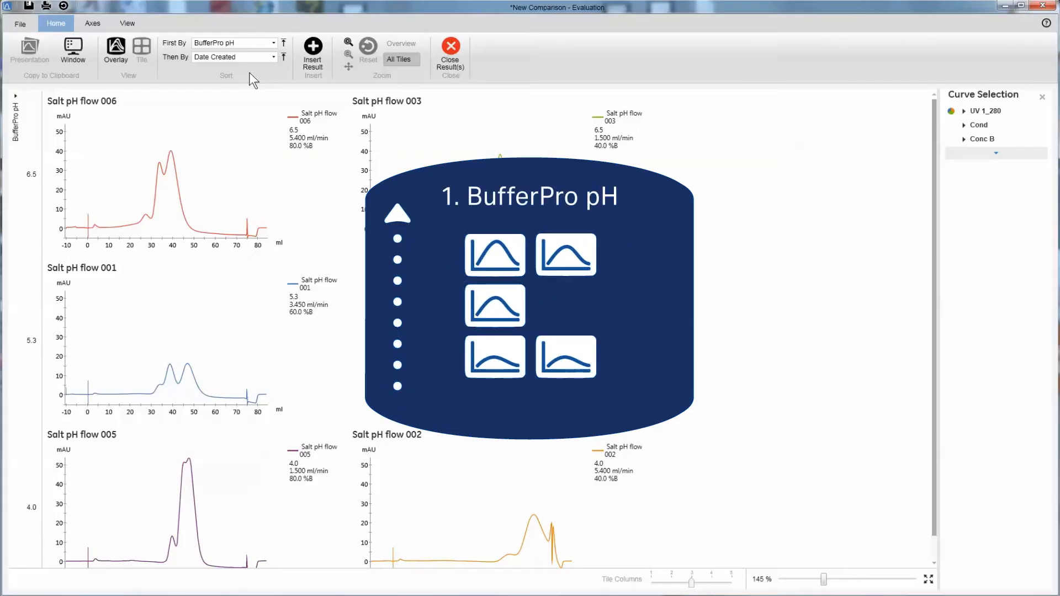
{"action": "left_click", "coordinate": [275, 57]}
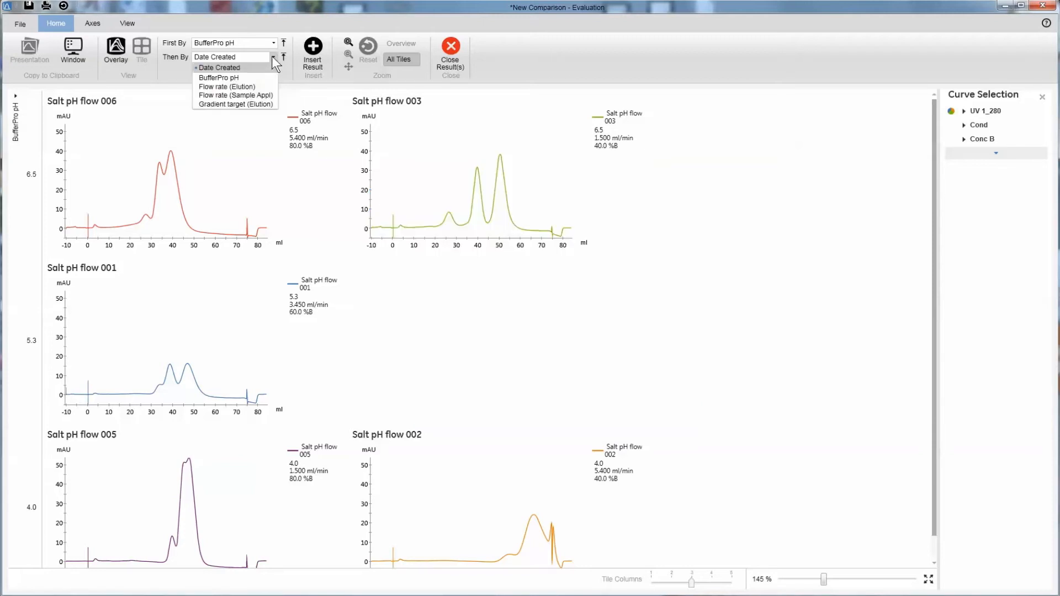
{"action": "left_click", "coordinate": [231, 86]}
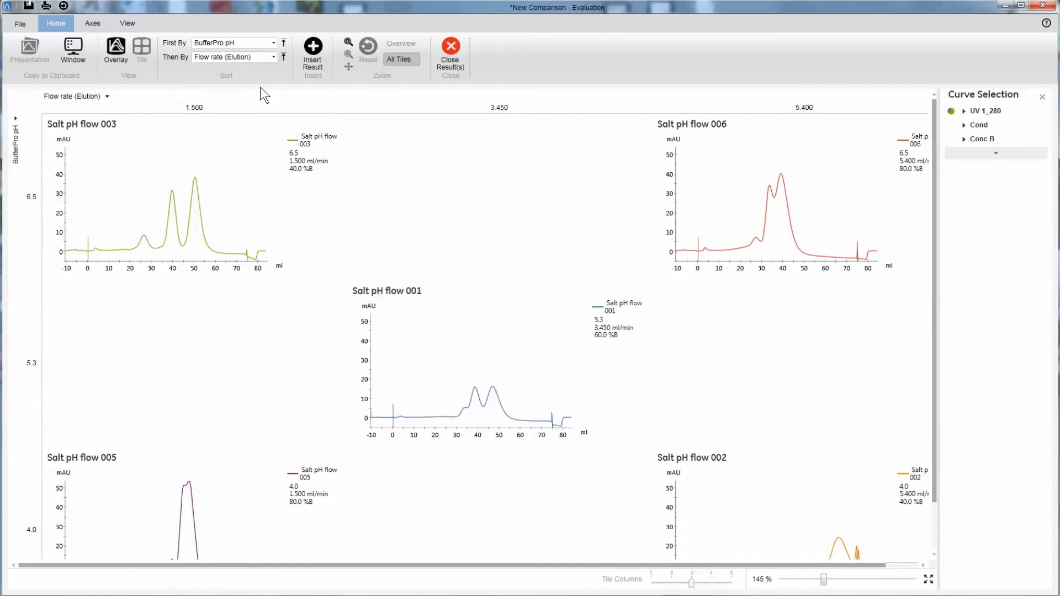
{"action": "mouse_move", "coordinate": [928, 580]}
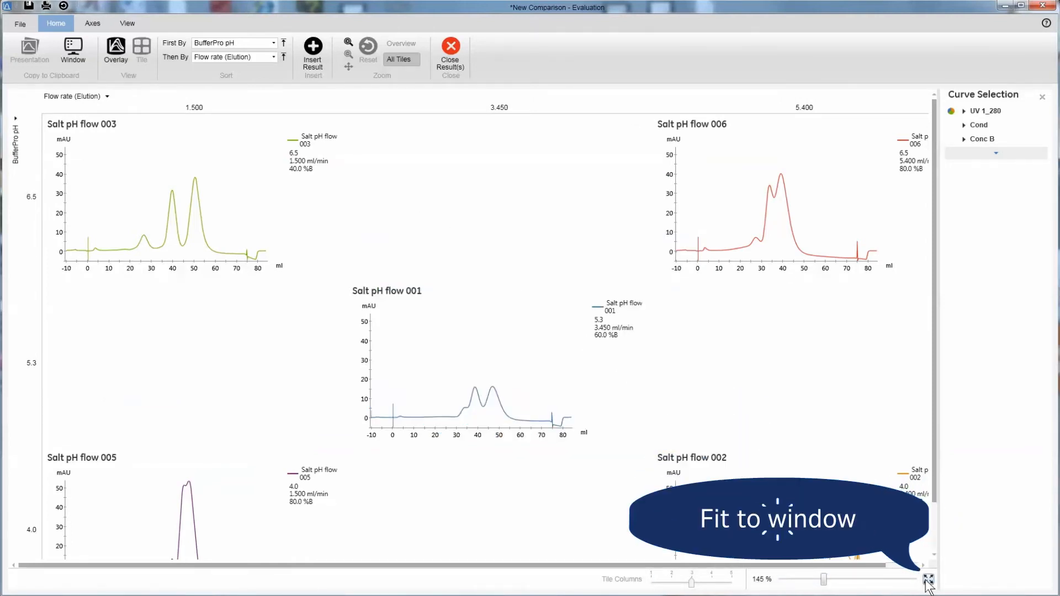
{"action": "left_click", "coordinate": [926, 579]}
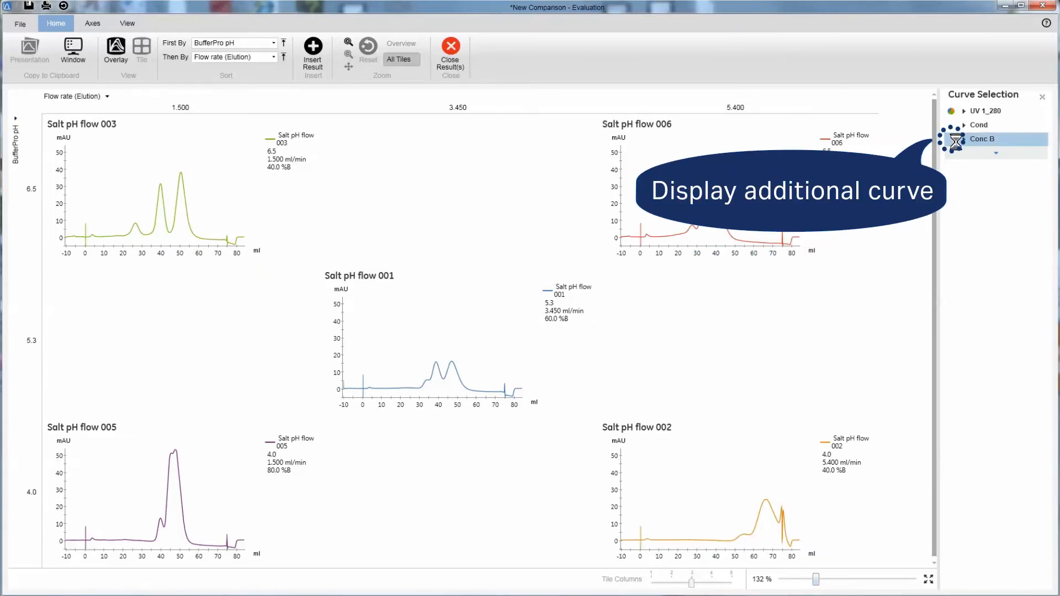
Add the Conc B curve to every tile via the Curve Selection pane.
{"action": "left_click", "coordinate": [951, 139]}
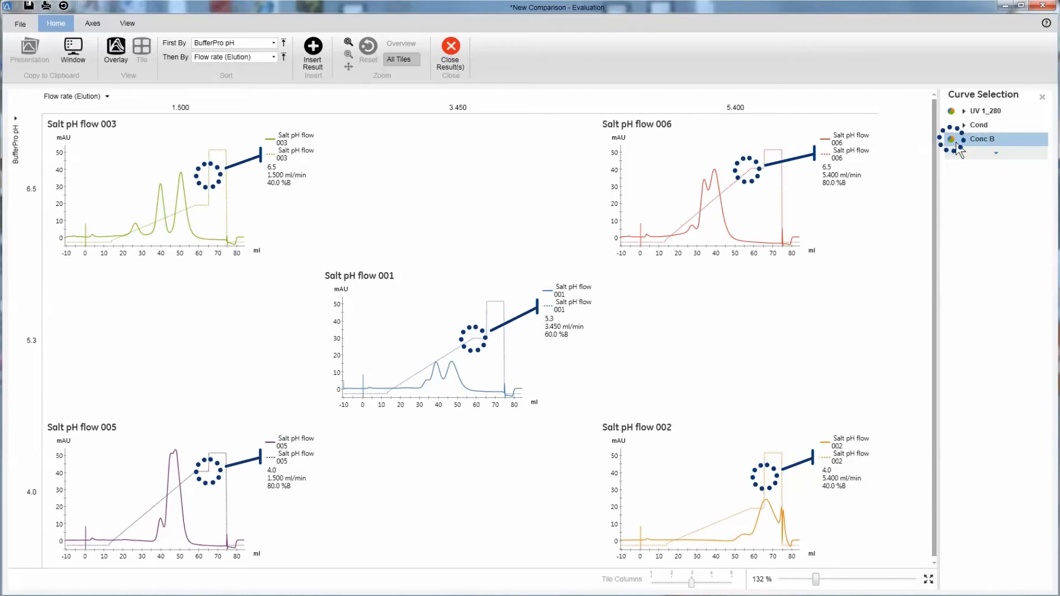
{"action": "left_click", "coordinate": [952, 139]}
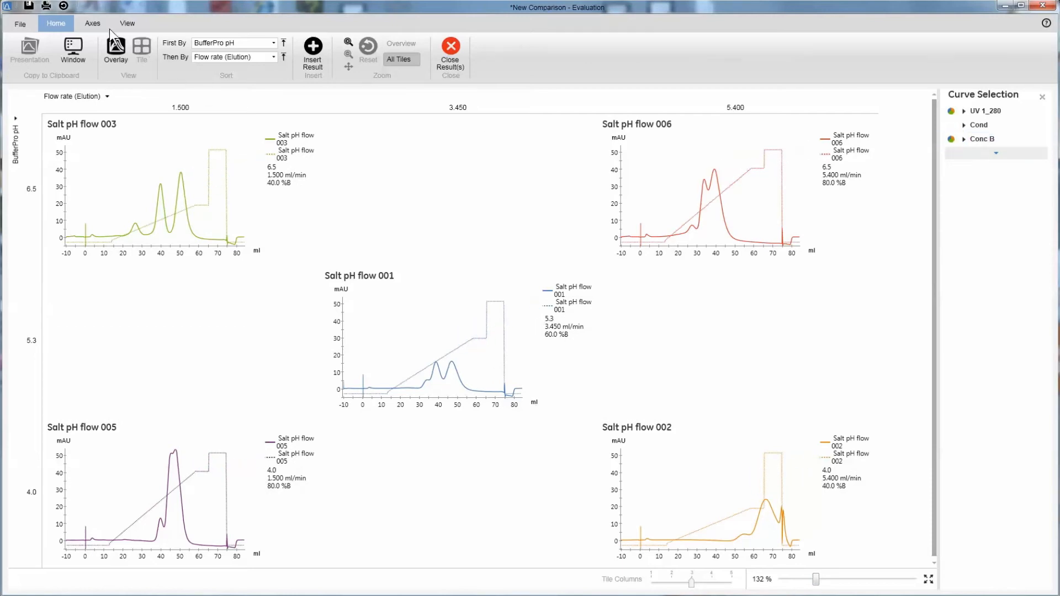
Put Conc B on the right Y axis and paste the tile grid into Word.
{"action": "left_click", "coordinate": [94, 23]}
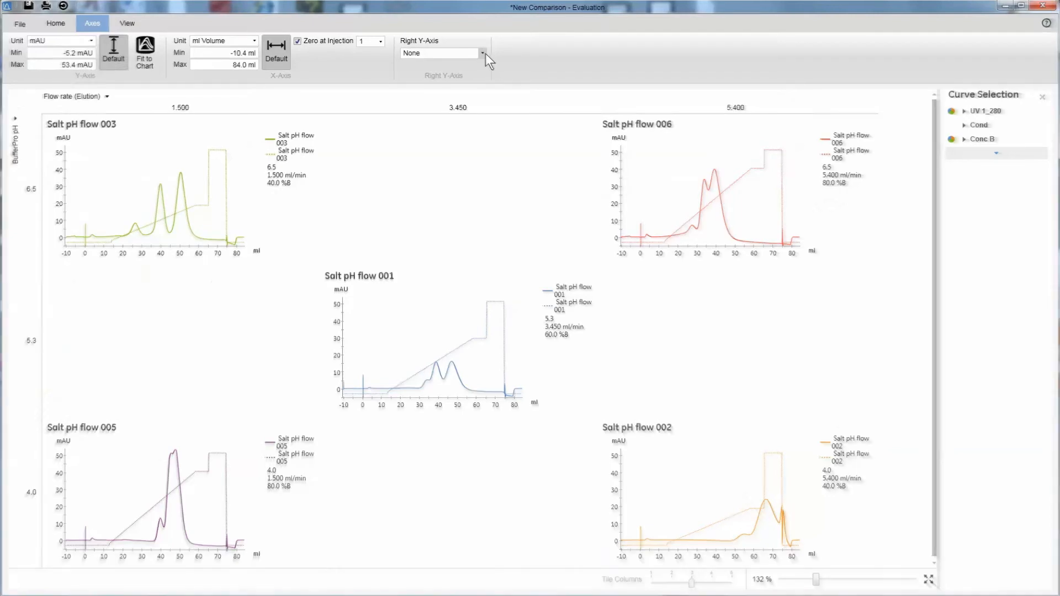
{"action": "left_click", "coordinate": [482, 53]}
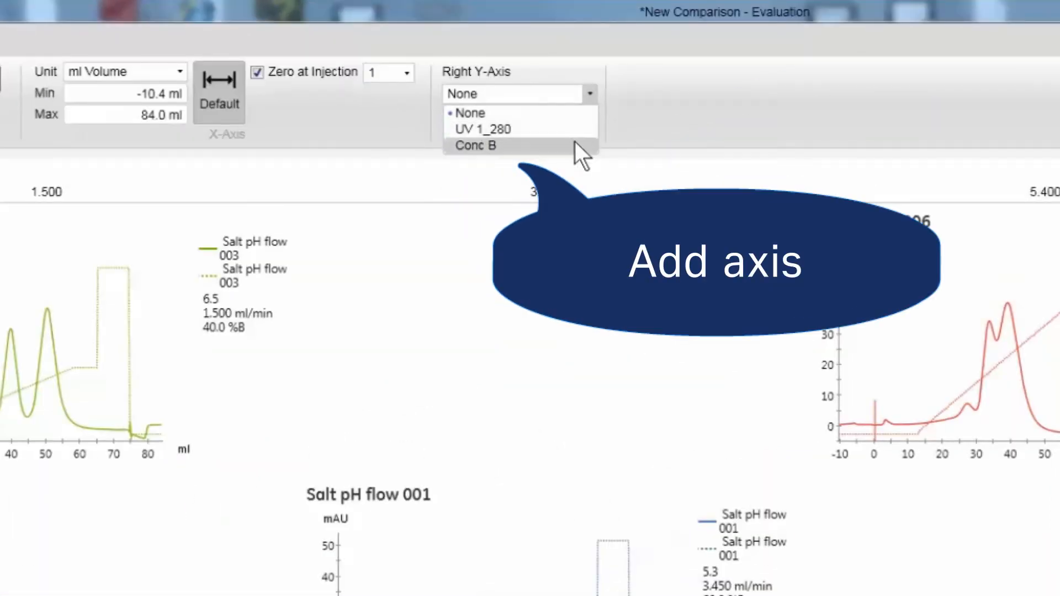
{"action": "left_click", "coordinate": [475, 146]}
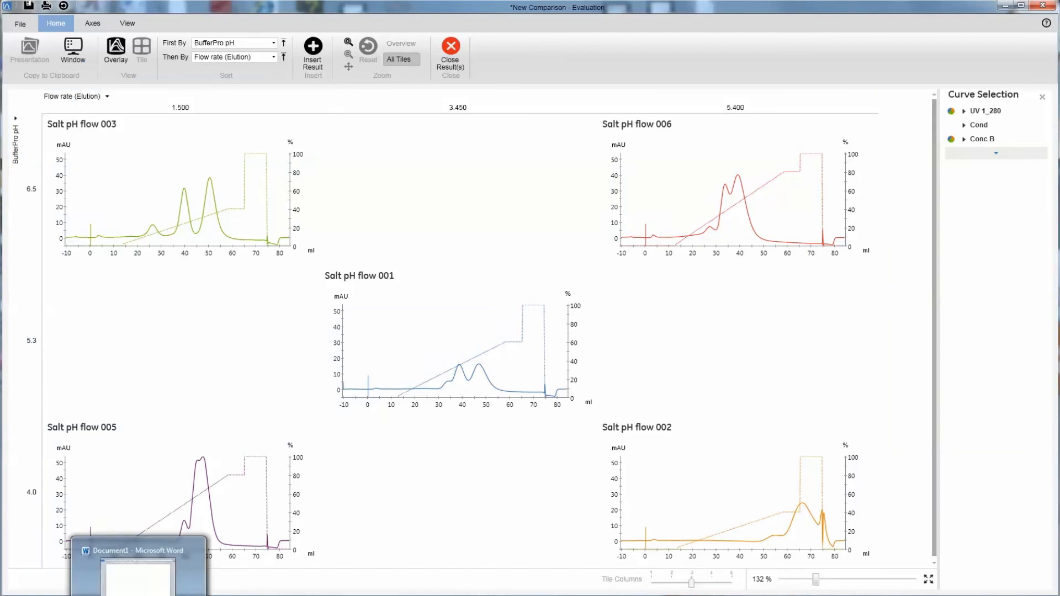
{"action": "key", "text": "ctrl+v"}
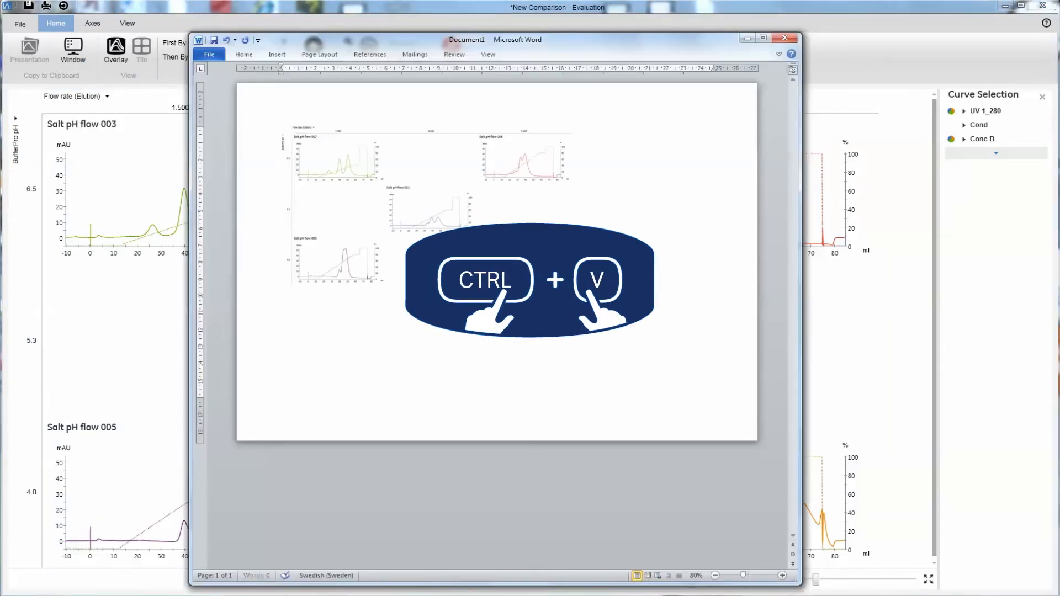